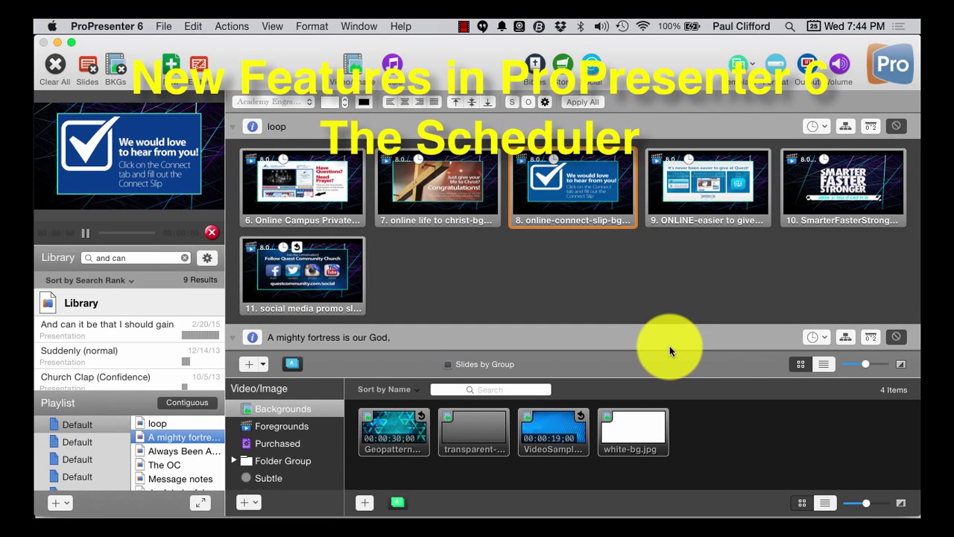
Open the empty Scheduler window from the View menu
{"action": "left_click", "coordinate": [708, 187]}
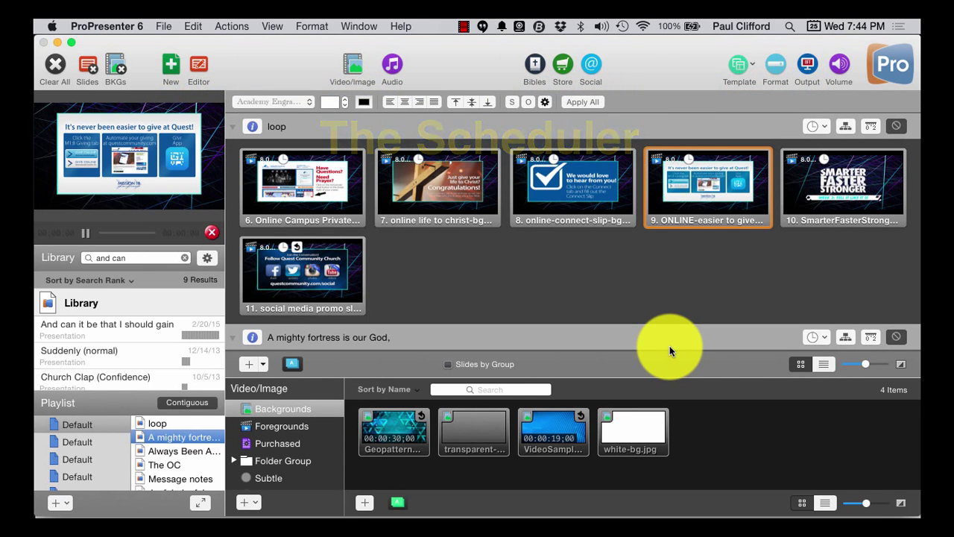
{"action": "left_click", "coordinate": [843, 188]}
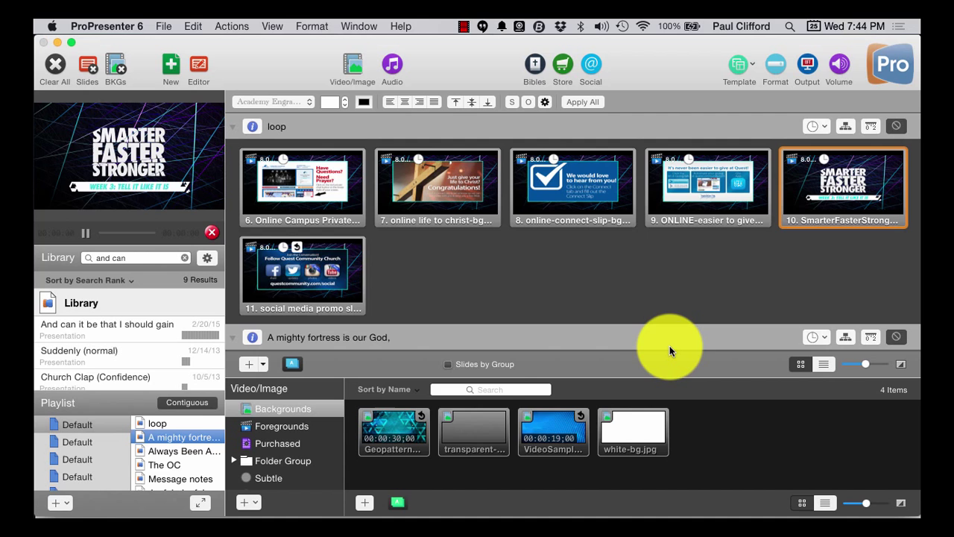
{"action": "mouse_move", "coordinate": [634, 366]}
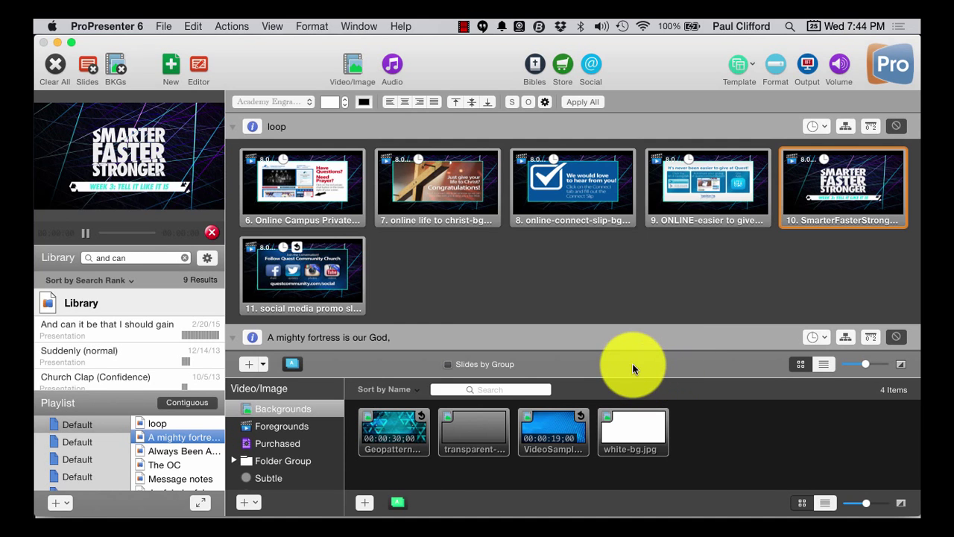
{"action": "left_click", "coordinate": [302, 276]}
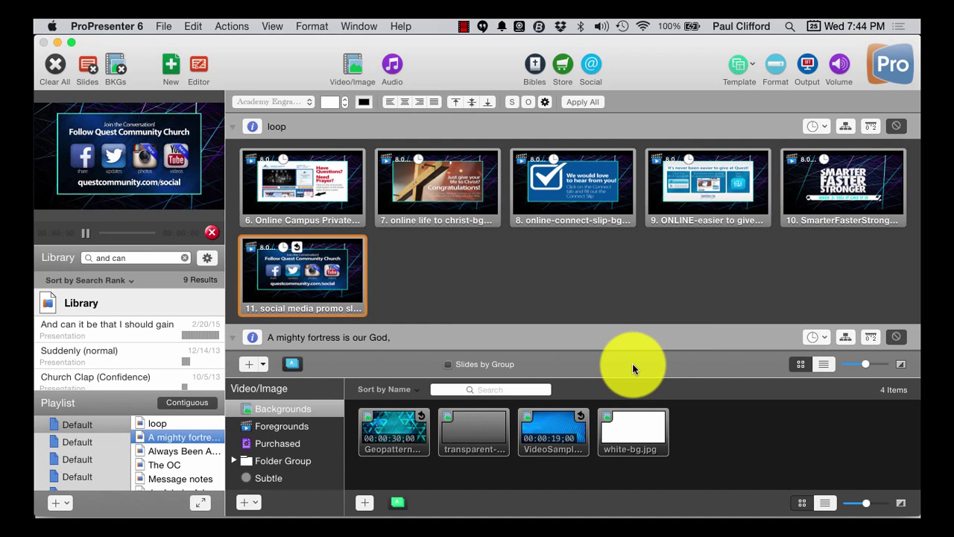
{"action": "mouse_move", "coordinate": [510, 213]}
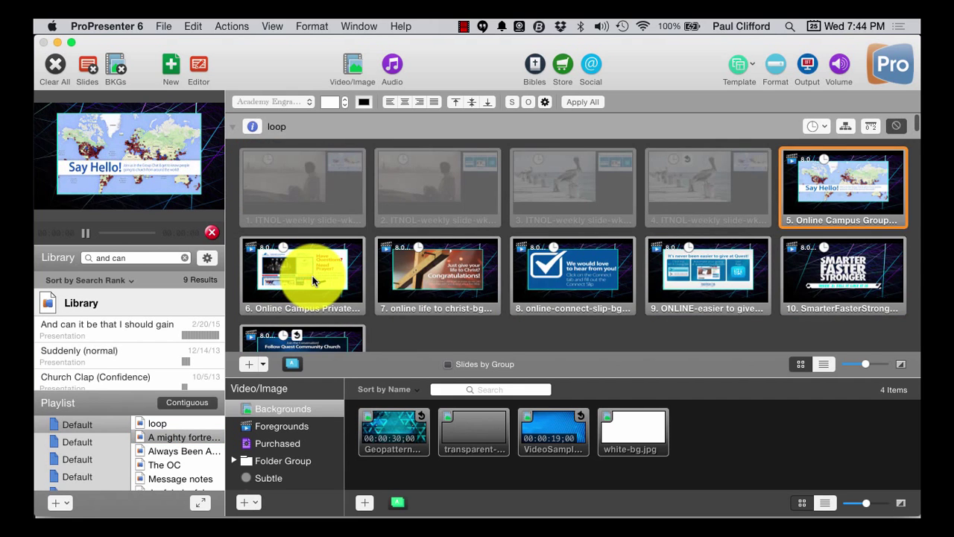
{"action": "scroll", "scroll_direction": "down", "scroll_amount": 3}
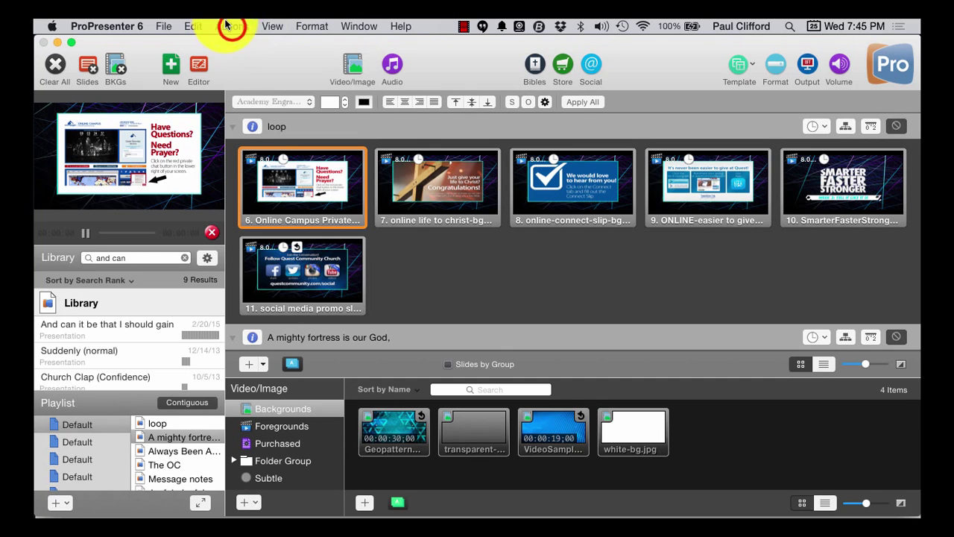
{"action": "left_click", "coordinate": [231, 26]}
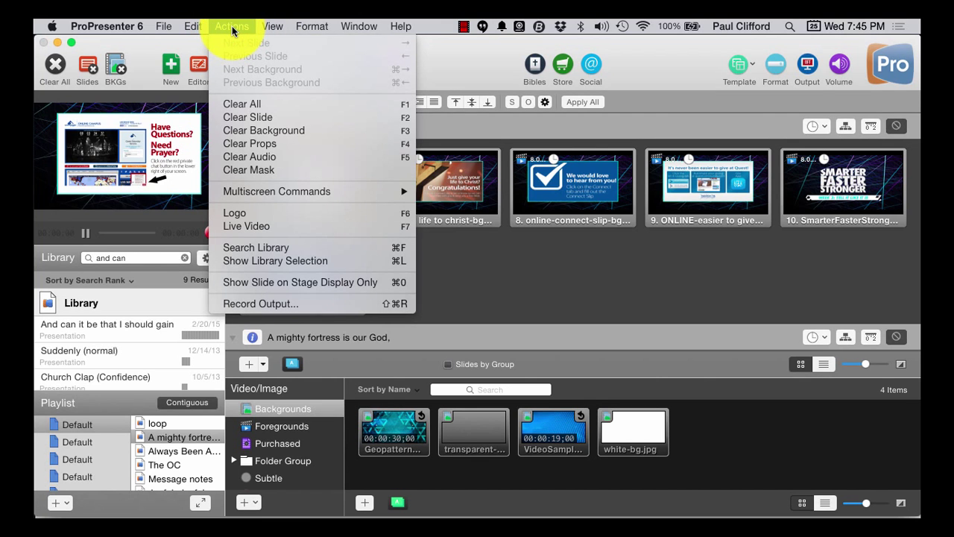
{"action": "left_click", "coordinate": [272, 26]}
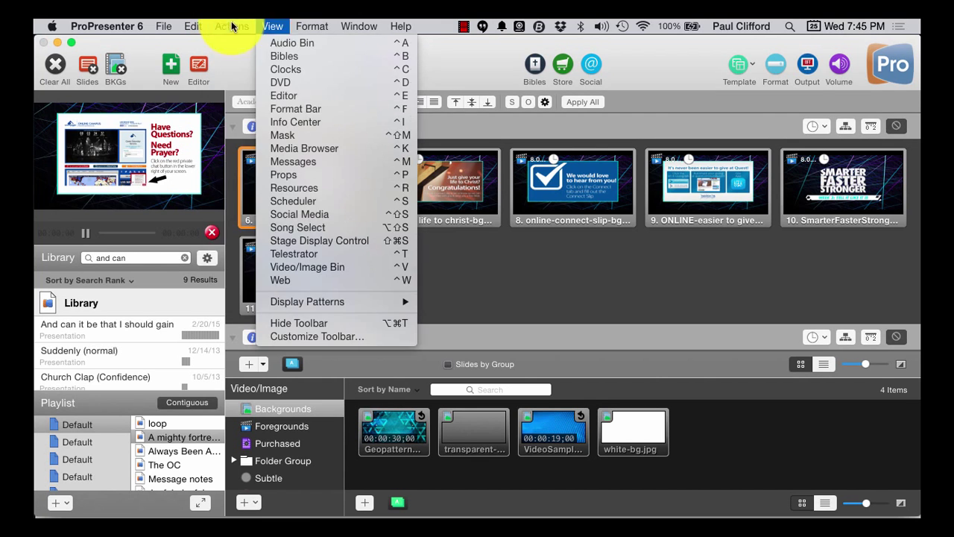
{"action": "mouse_move", "coordinate": [299, 215]}
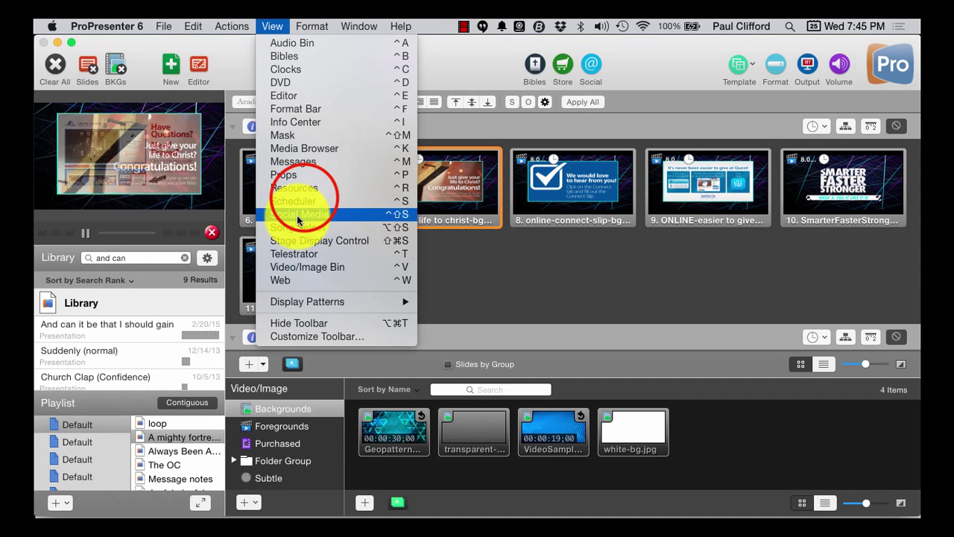
{"action": "left_click", "coordinate": [295, 200]}
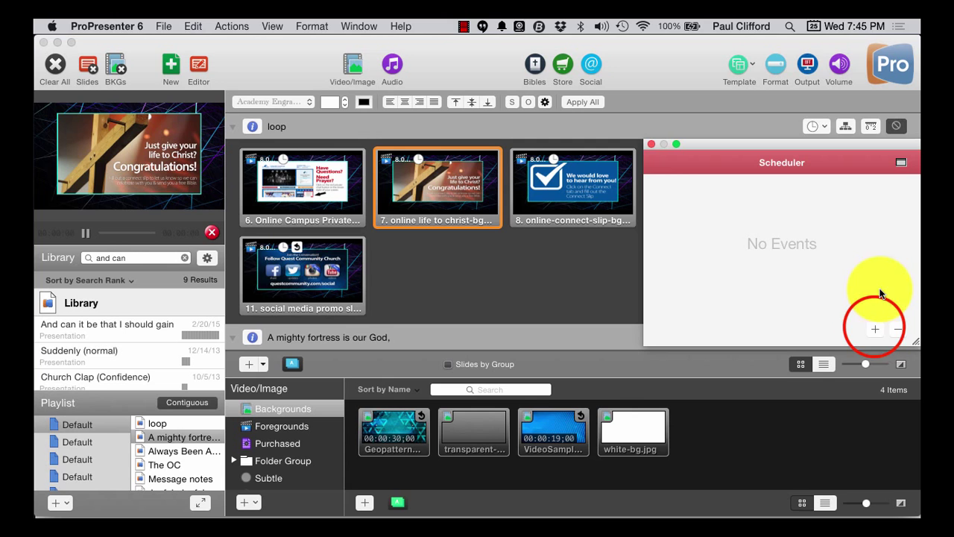
Add a Scheduler event for 'A mighty fortress is our God' from the Default playlist
{"action": "left_click", "coordinate": [875, 329]}
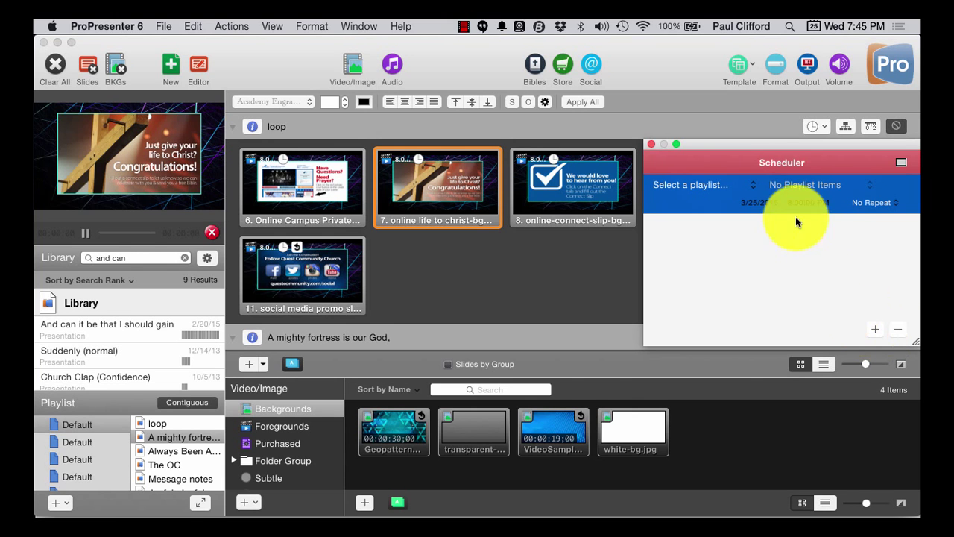
{"action": "left_click", "coordinate": [572, 187]}
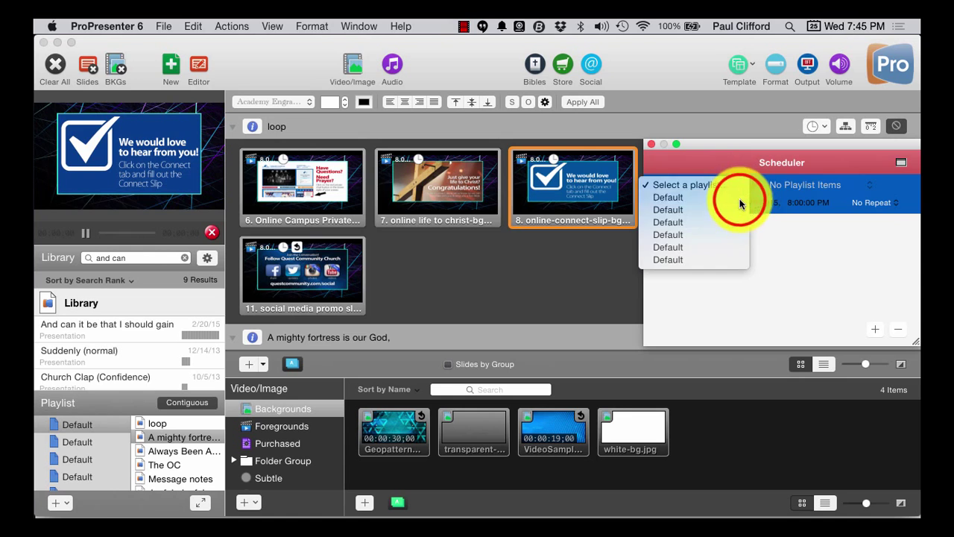
{"action": "left_click", "coordinate": [668, 196]}
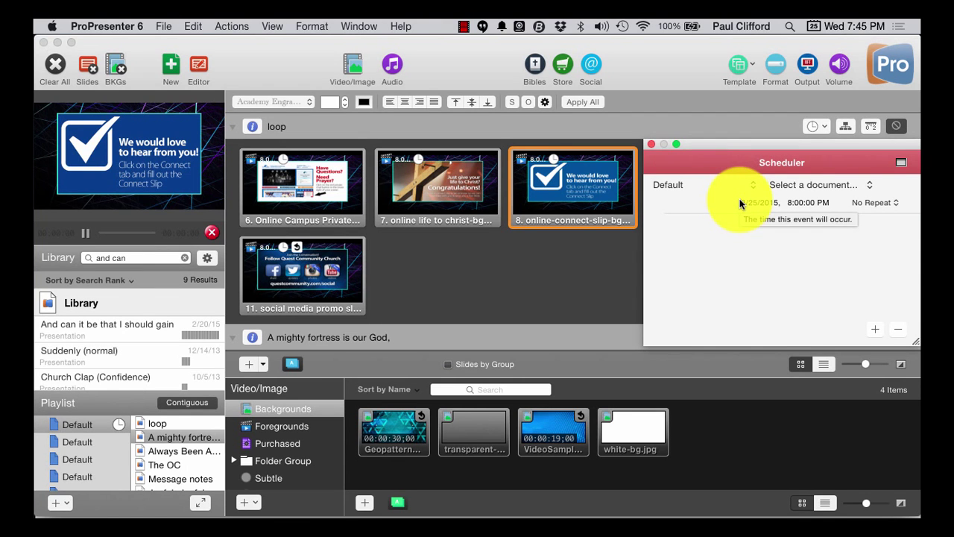
{"action": "left_click", "coordinate": [812, 184]}
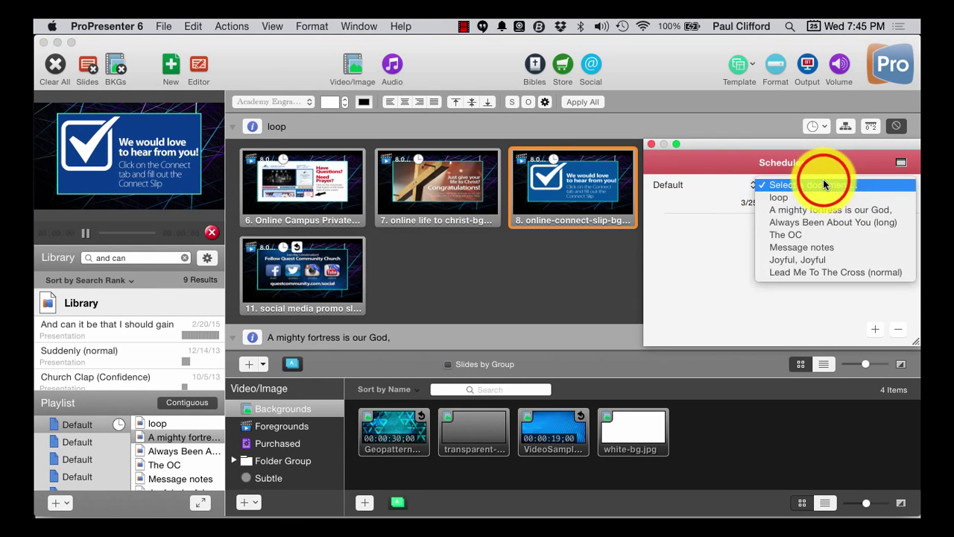
{"action": "mouse_move", "coordinate": [824, 216]}
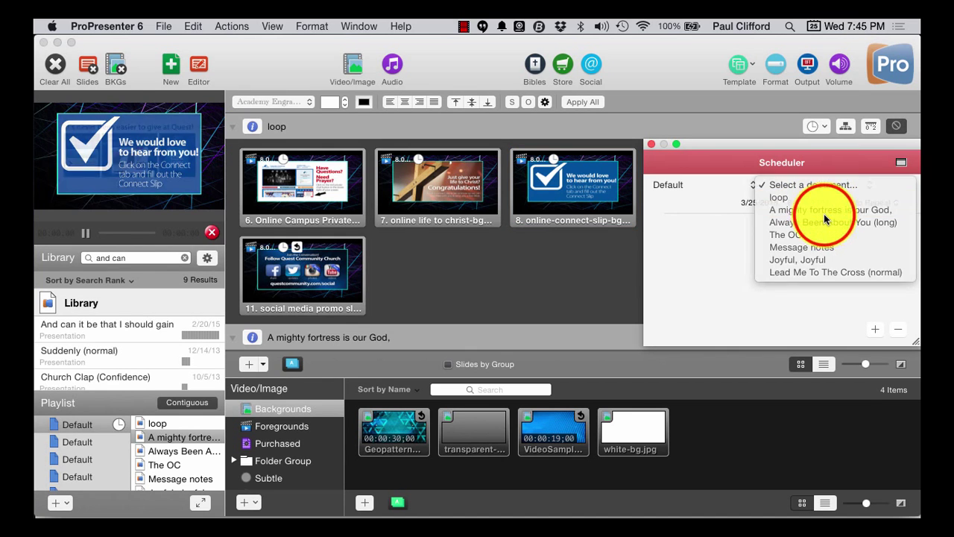
{"action": "left_click", "coordinate": [831, 209]}
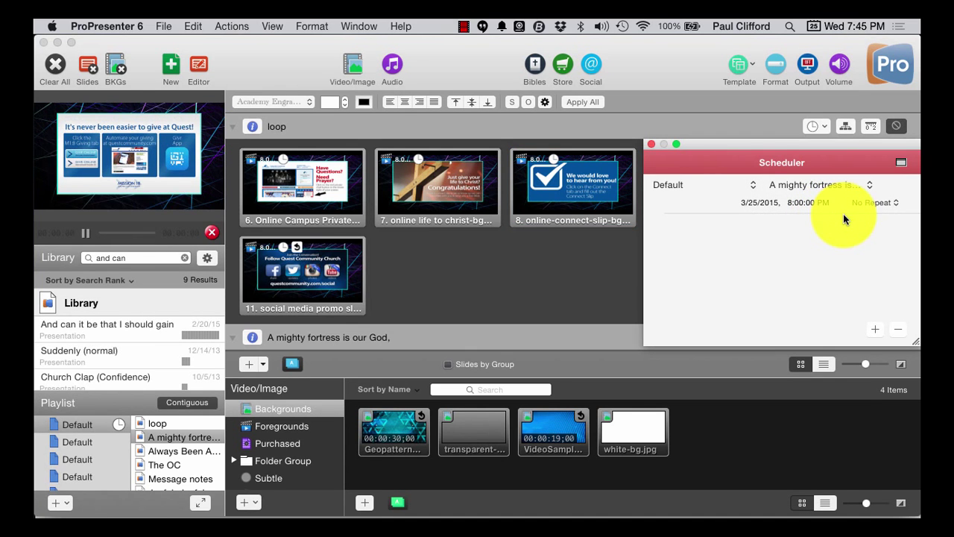
{"action": "left_click", "coordinate": [794, 202]}
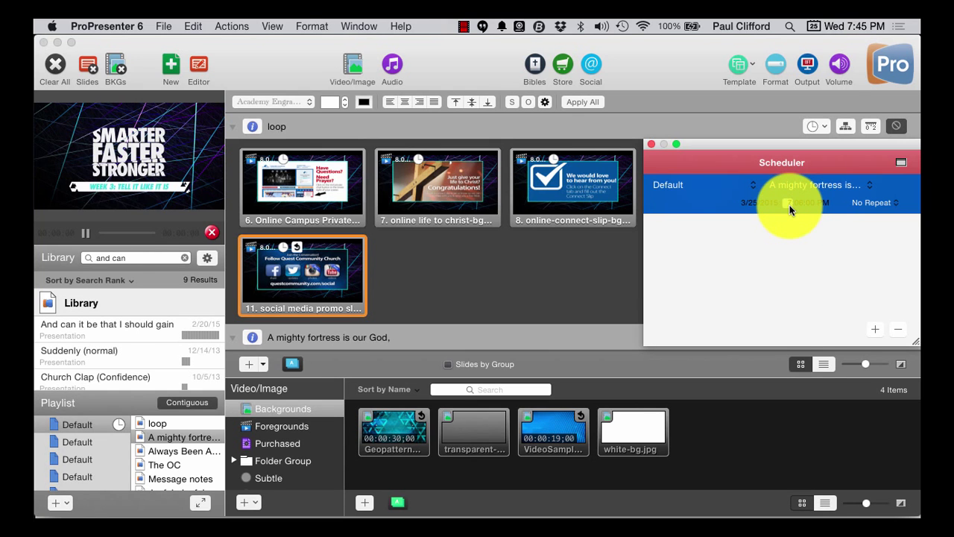
Click into the event's time field to edit the start time
{"action": "left_click", "coordinate": [798, 202]}
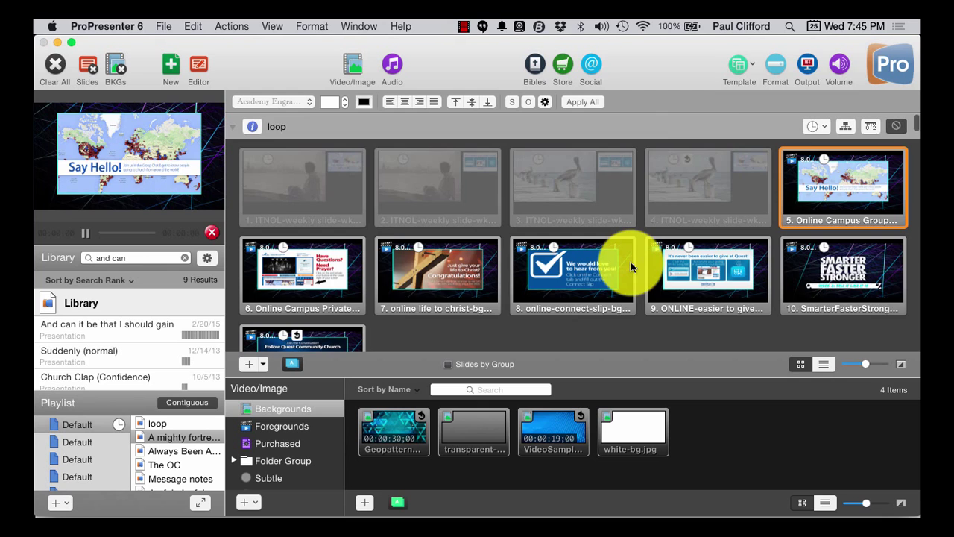
Close the Scheduler so 'A mighty fortress is our God' plays at its scheduled time
{"action": "left_click", "coordinate": [184, 437]}
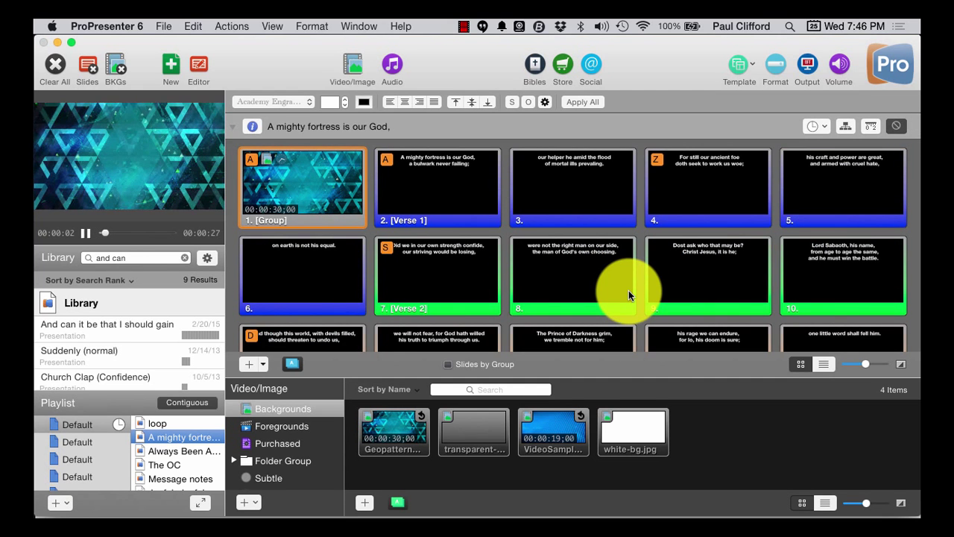